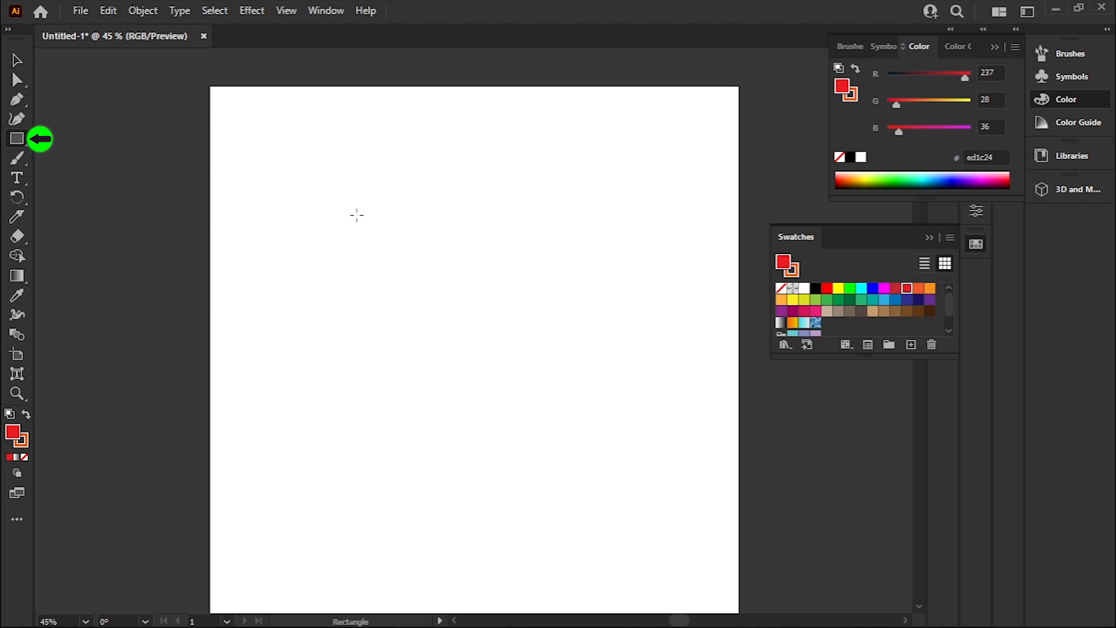
mouse_move(430, 292)
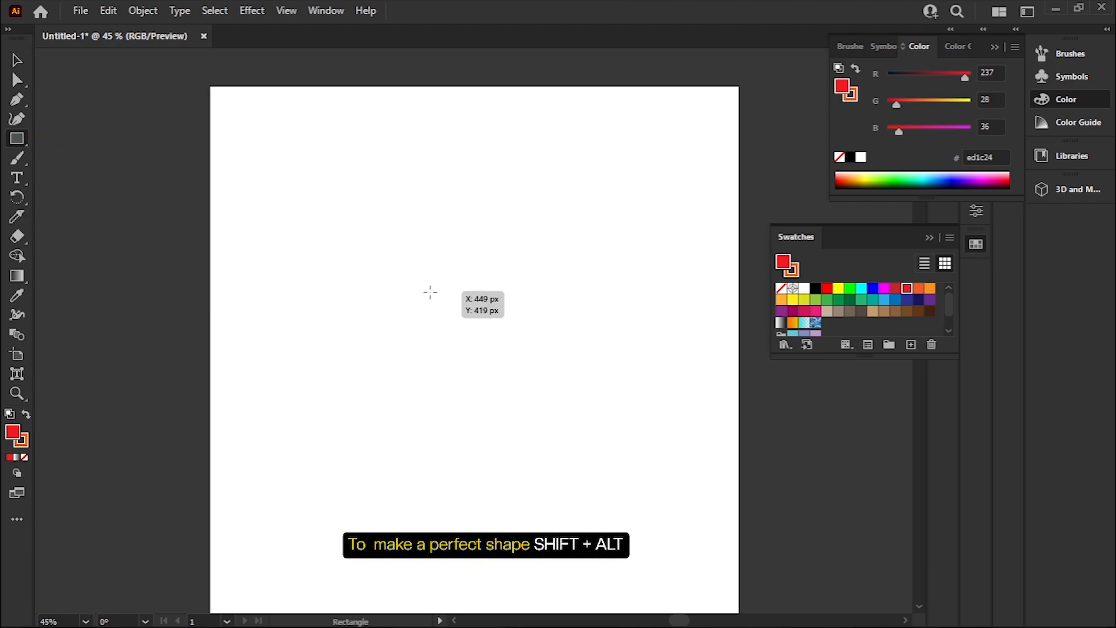
mouse_move(370, 269)
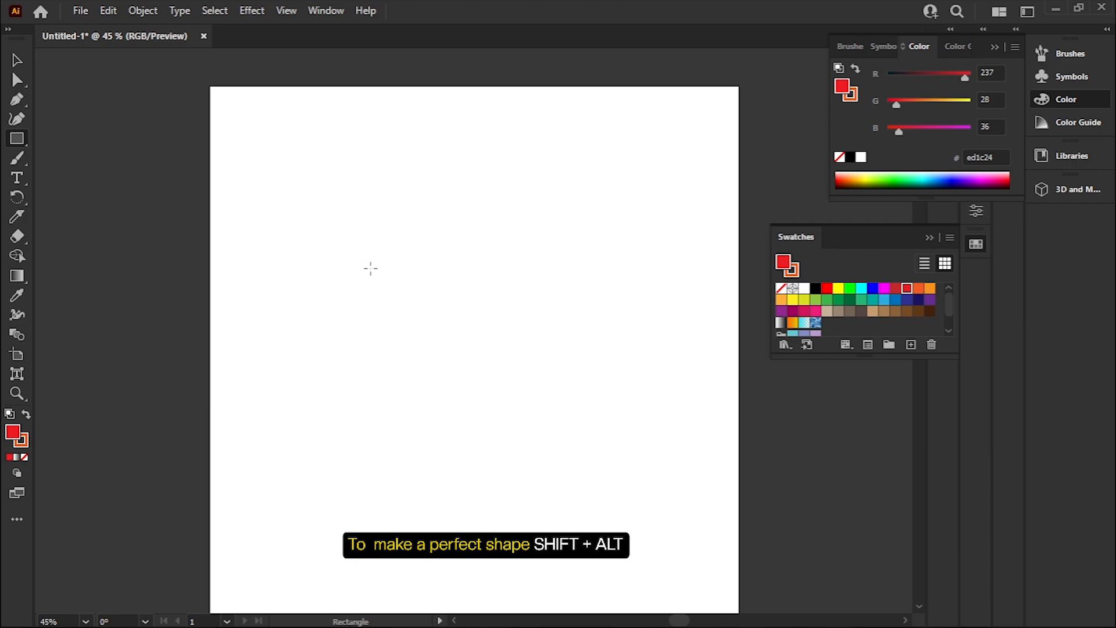
Step: Draw a red 320 × 320 px square in the upper-left of the artboard
drag(291, 188, 446, 344)
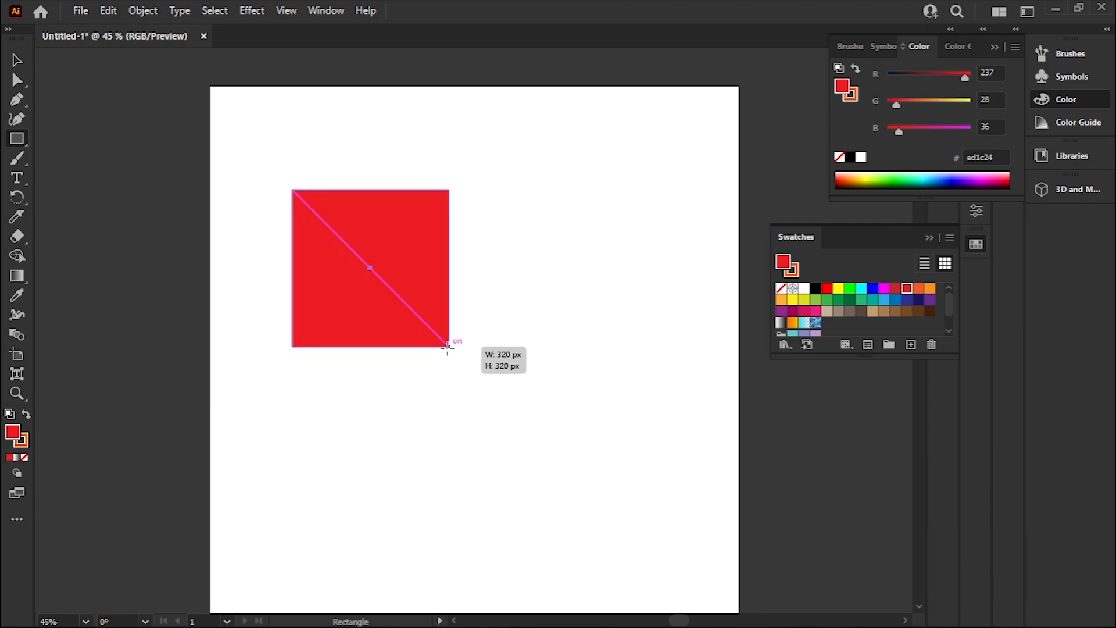
click(18, 59)
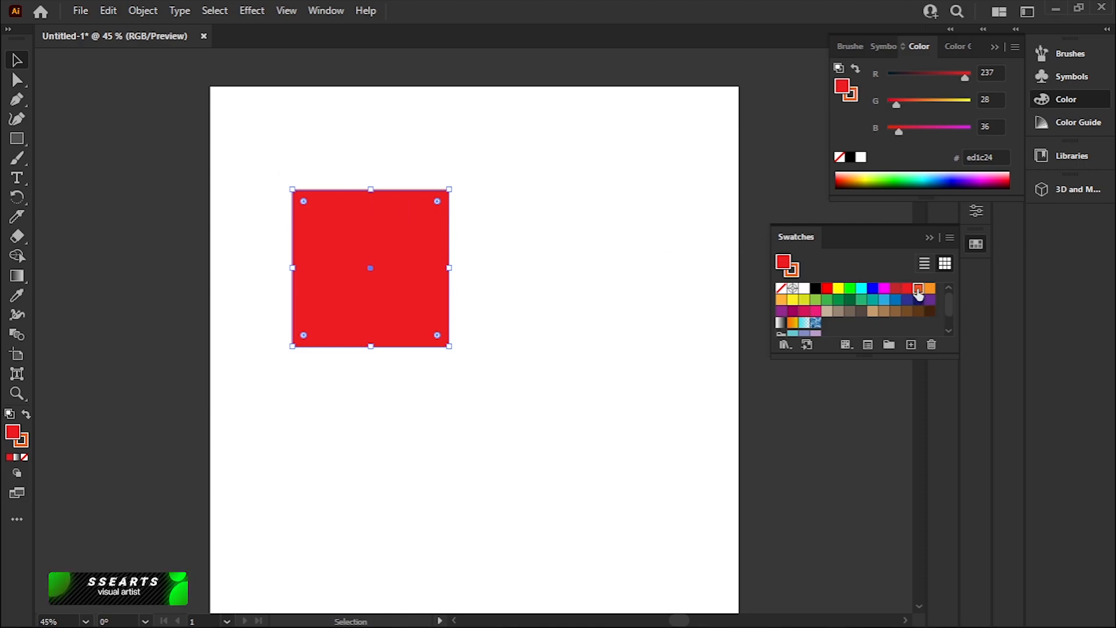
Step: Make the square orange and place an identical copy to its right
click(920, 288)
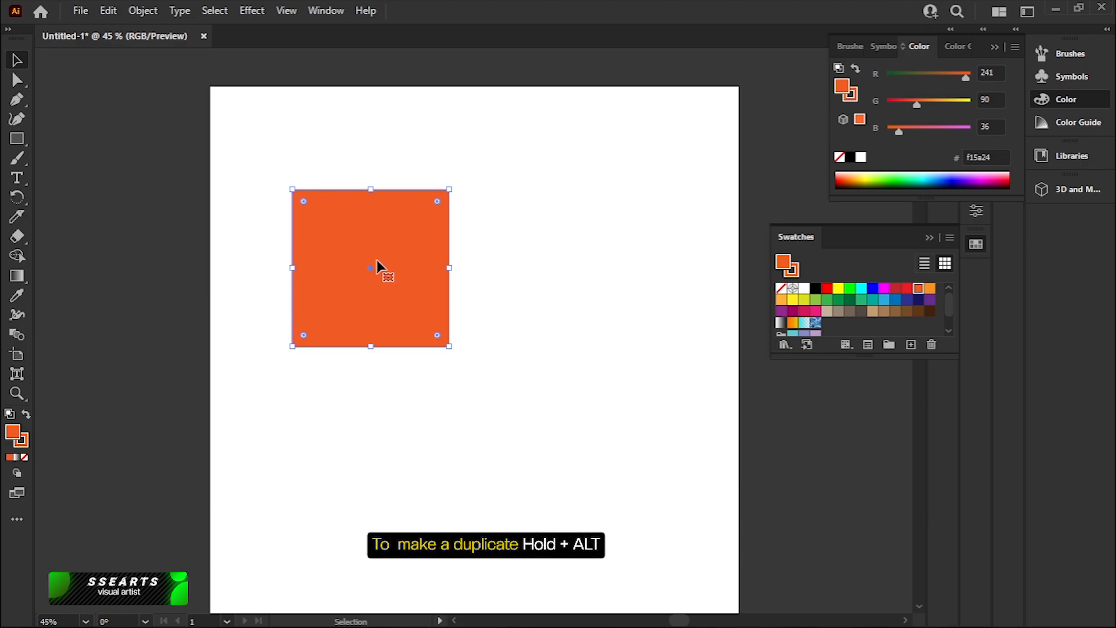
mouse_move(382, 266)
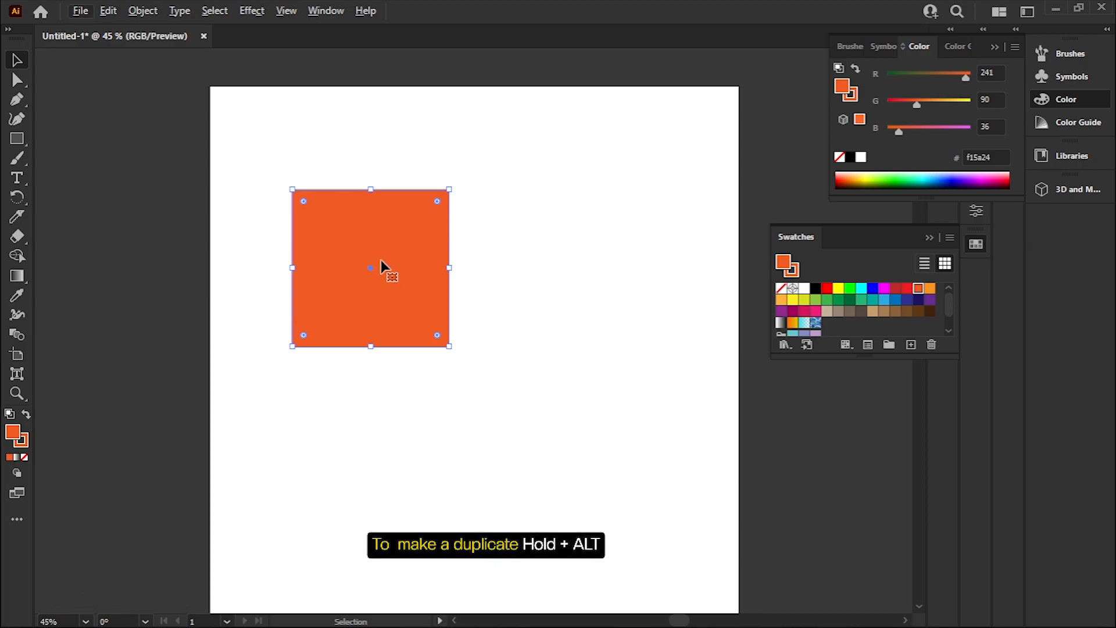
drag(370, 269, 597, 276)
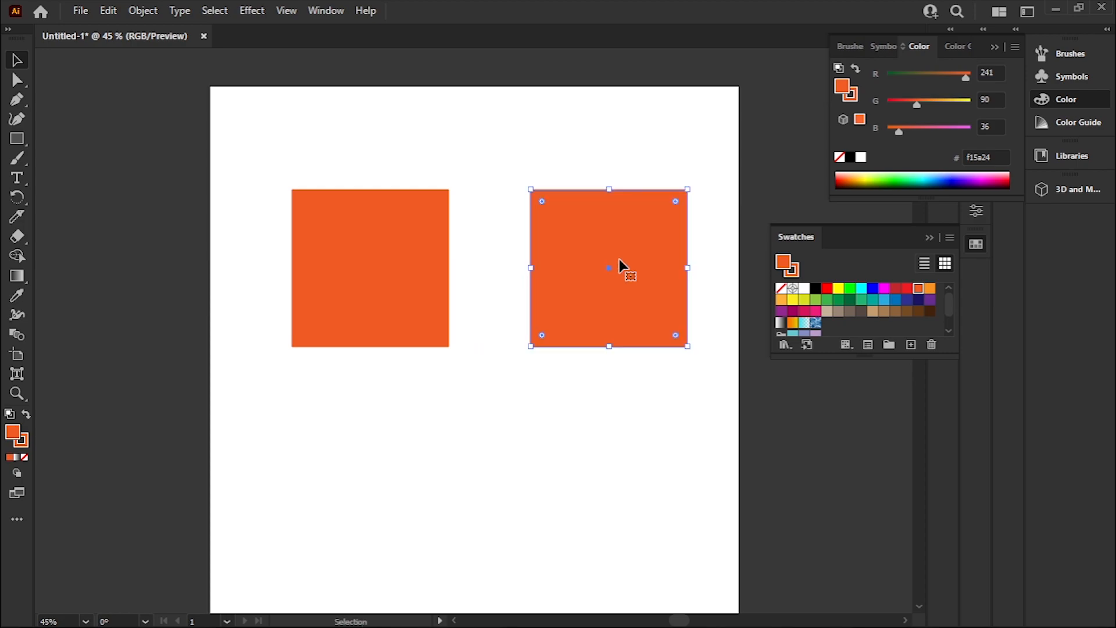
mouse_move(438, 184)
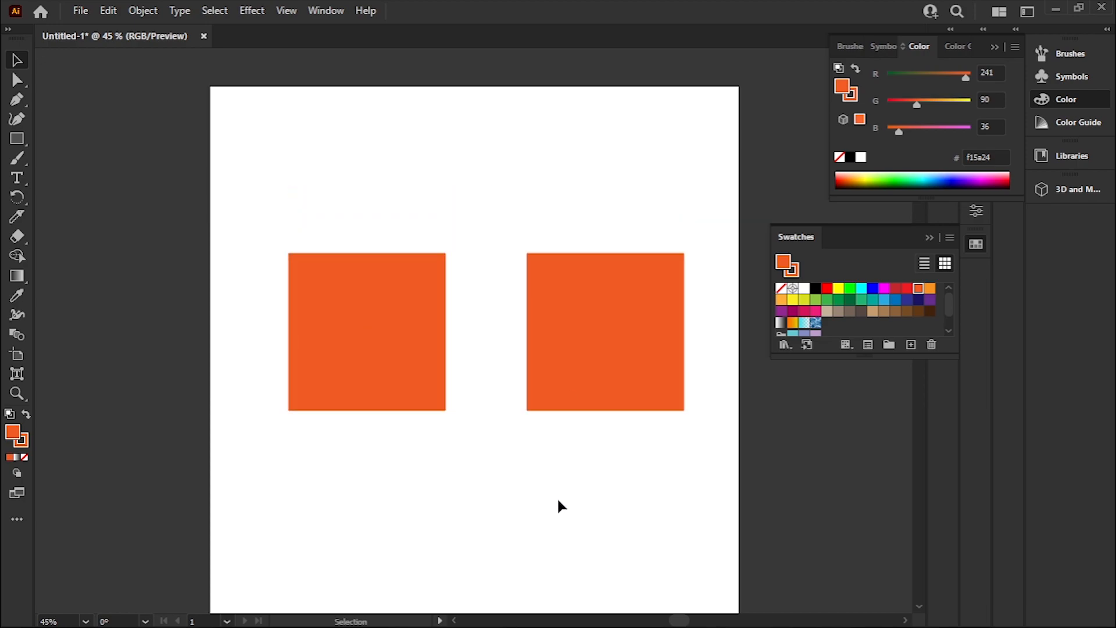
Step: Select the left square and show the Pen tool's drawing-mode options
click(367, 331)
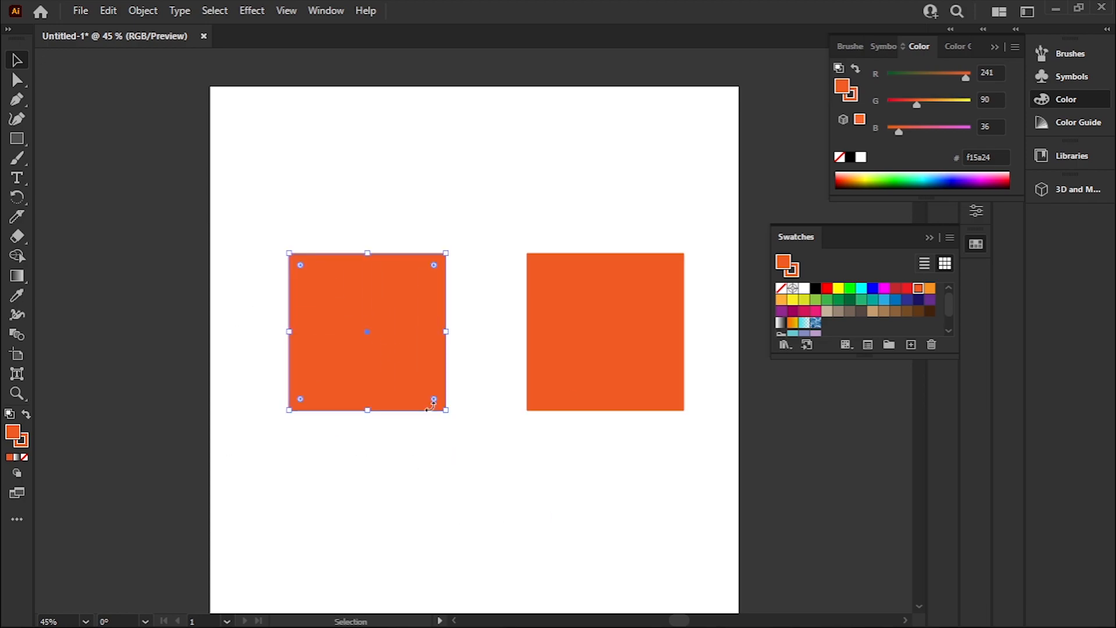
mouse_move(347, 305)
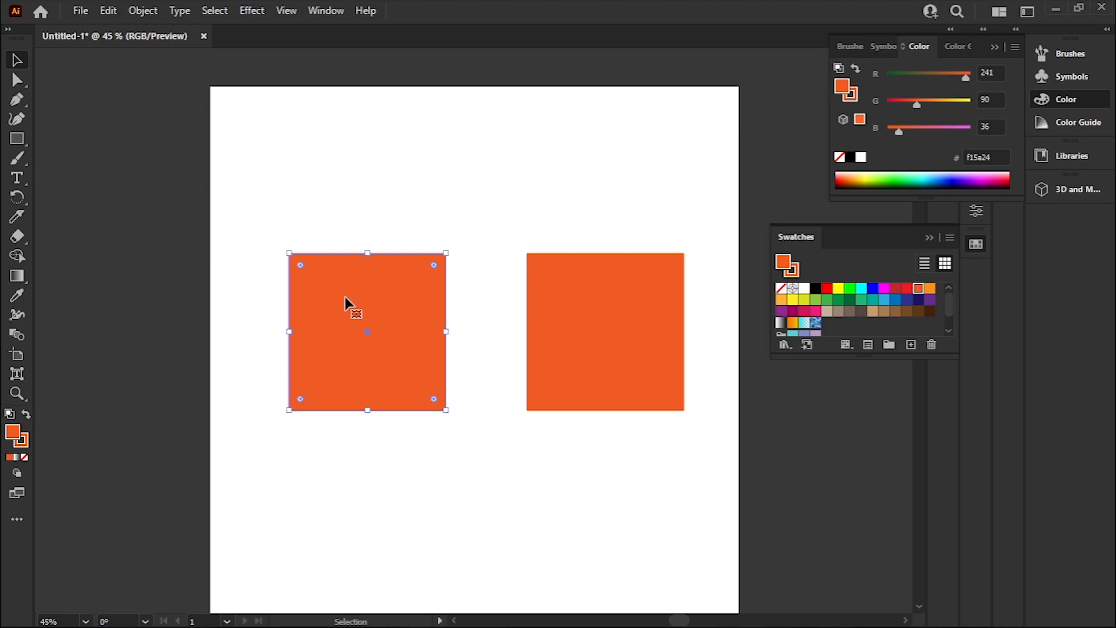
mouse_move(263, 212)
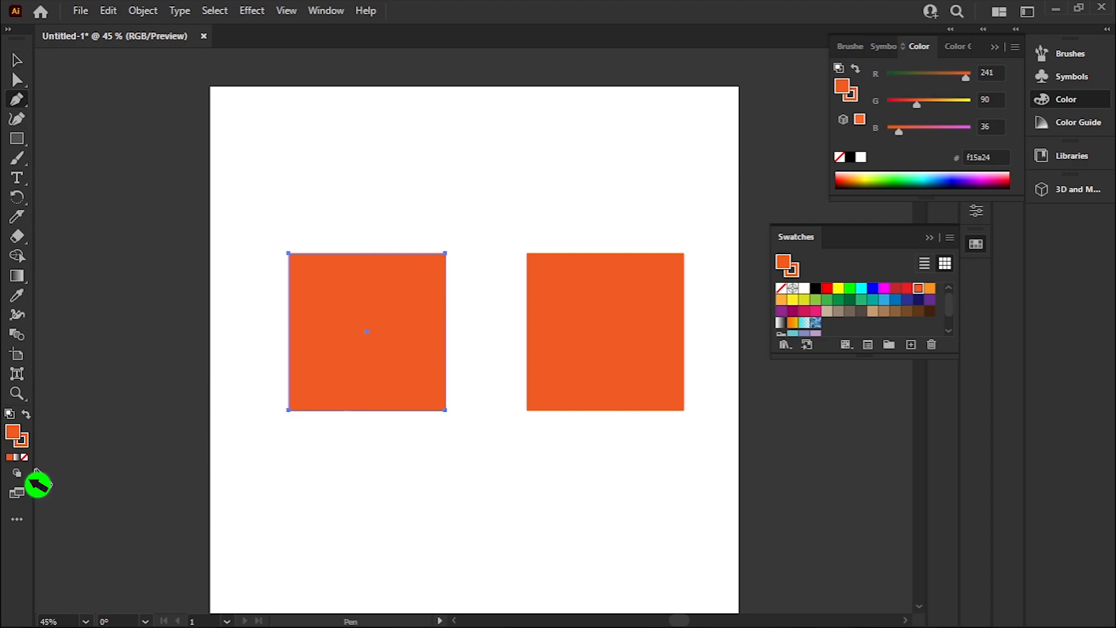
mouse_move(18, 473)
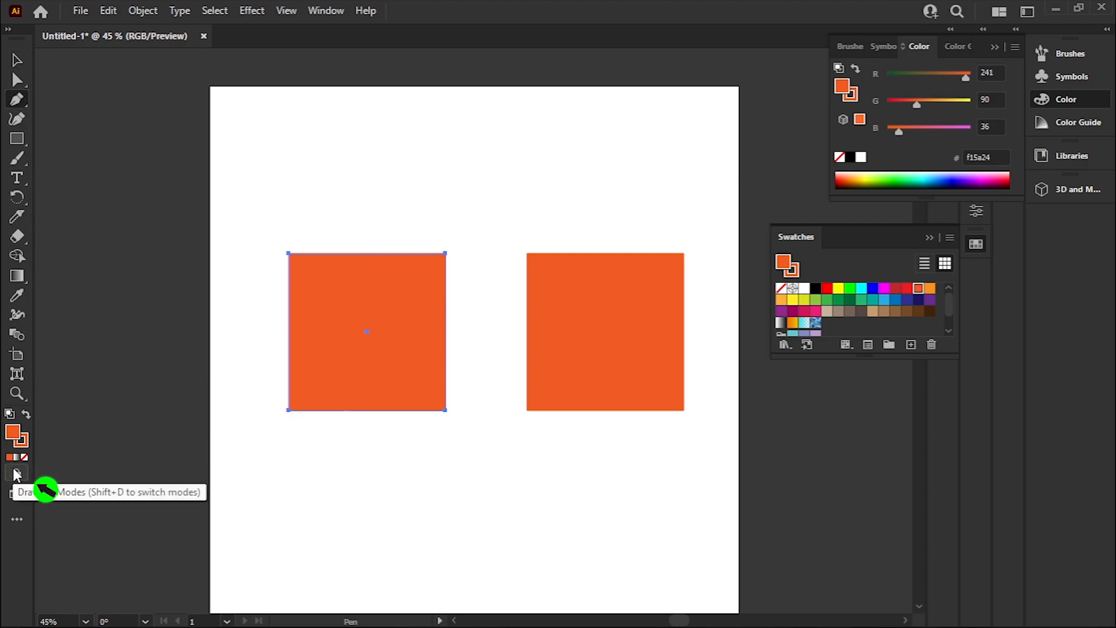
click(15, 473)
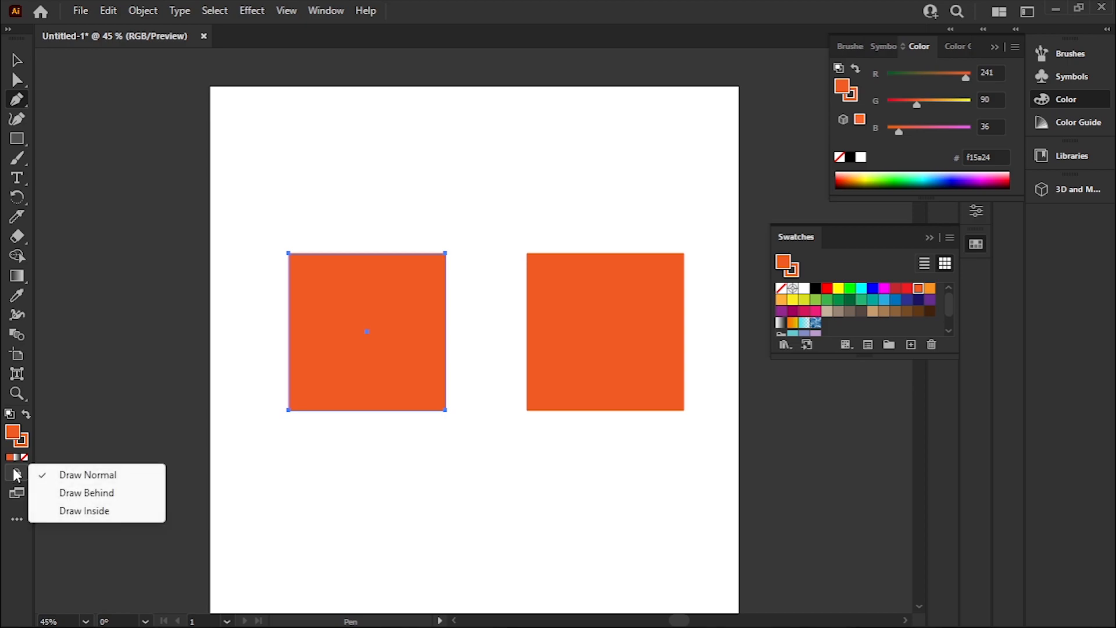
mouse_move(73, 515)
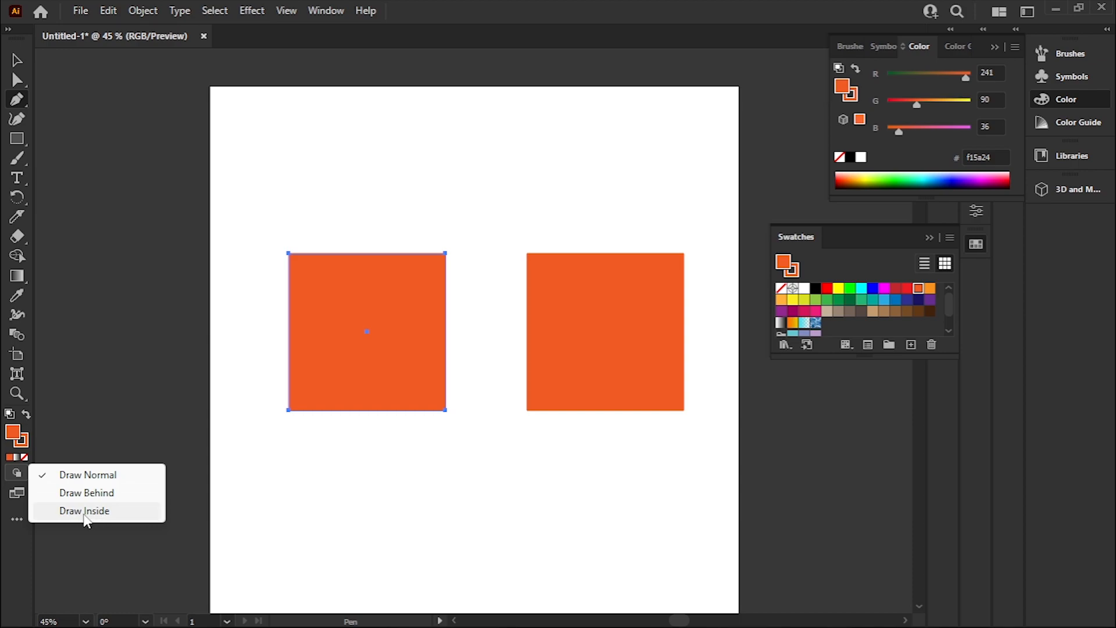
Step: In Draw Inside mode, pen a red curved shape confined to the left square's lower-left
click(83, 511)
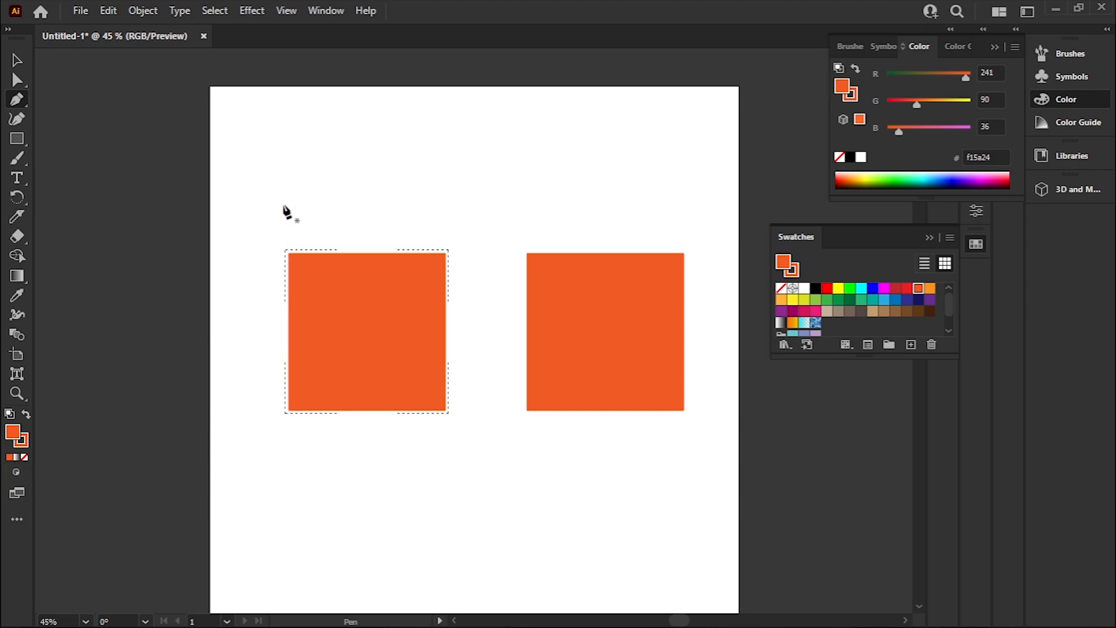
drag(278, 226, 358, 335)
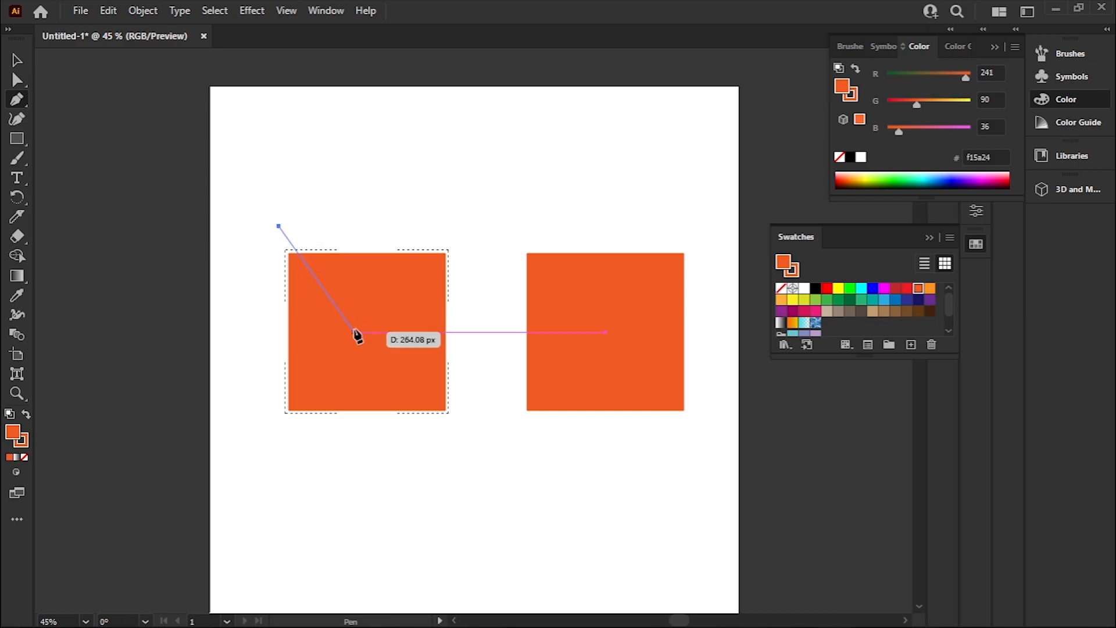
drag(354, 333, 370, 452)
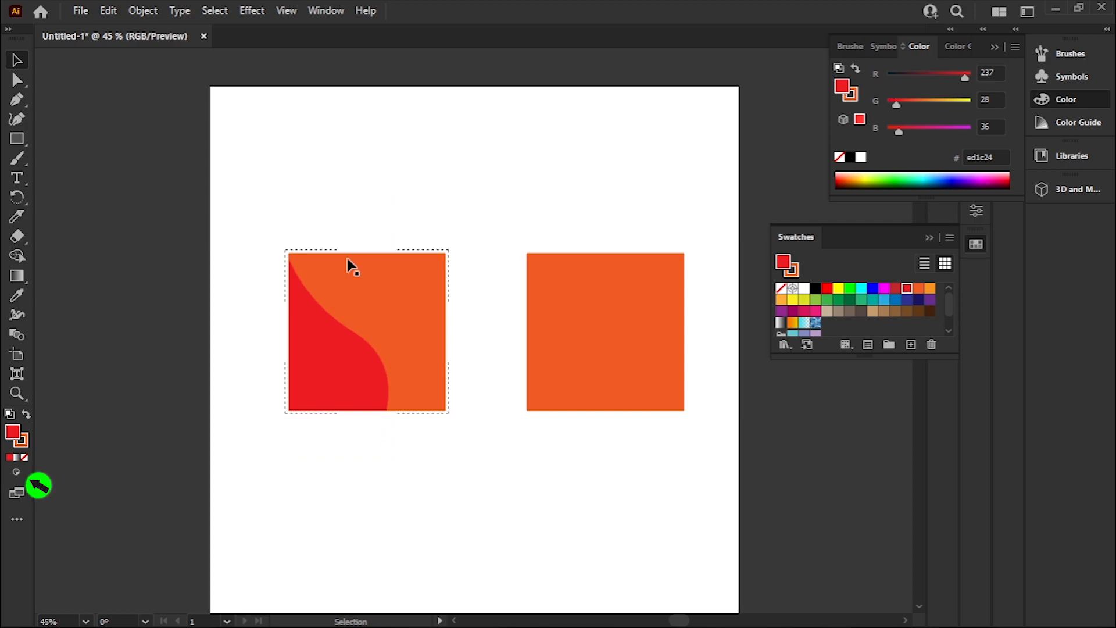
click(606, 332)
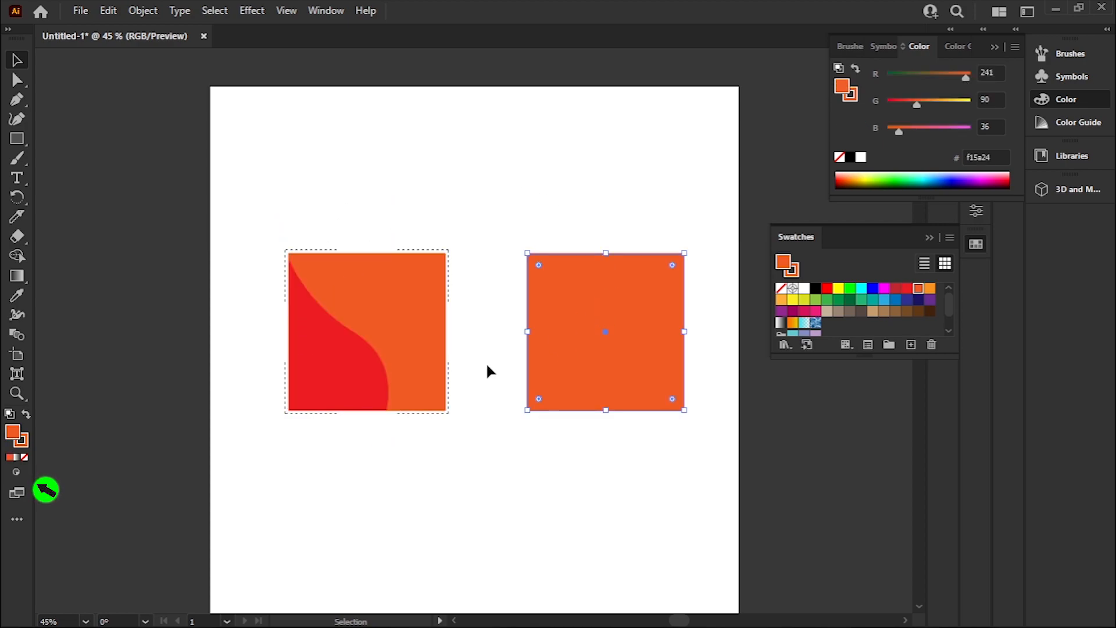
Step: In Draw Normal mode, pen a large red curve spilling past the right square's edges
click(13, 489)
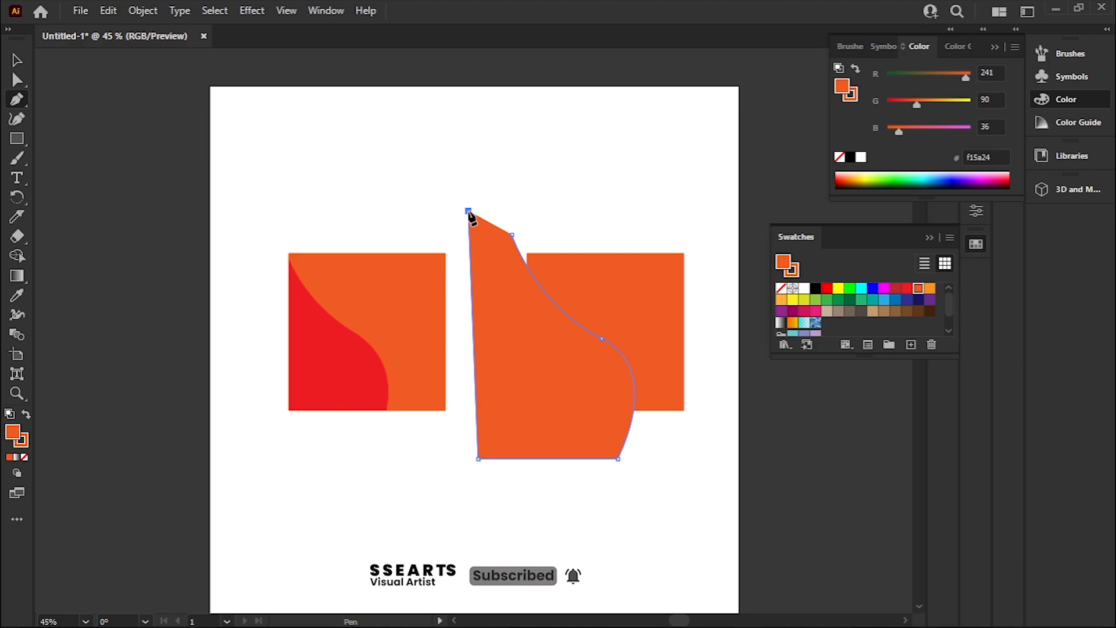
mouse_move(514, 242)
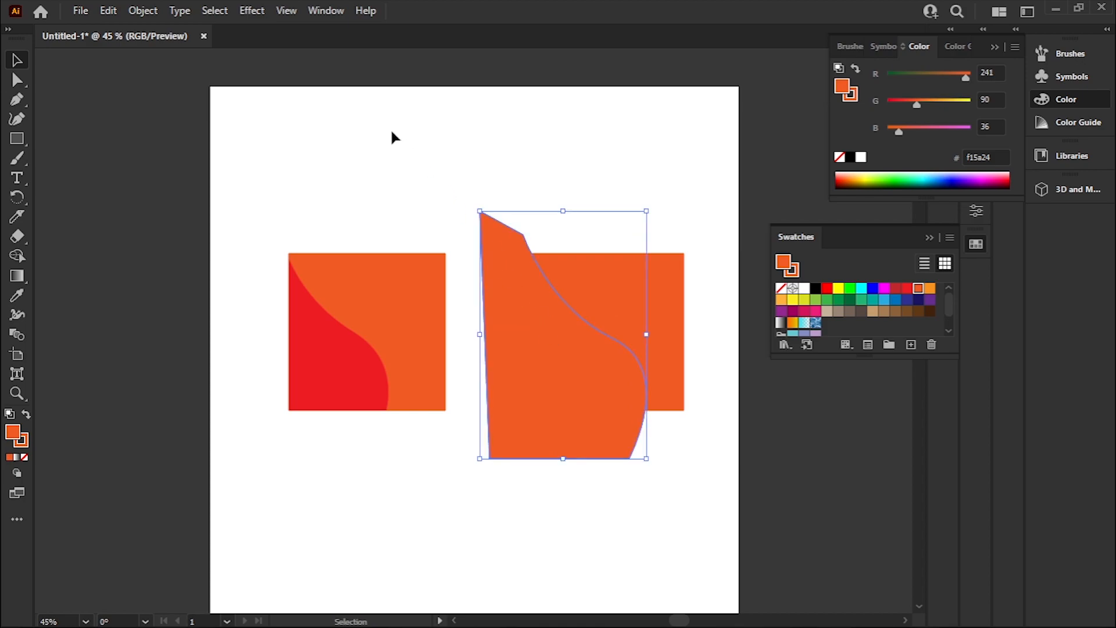
mouse_move(905, 283)
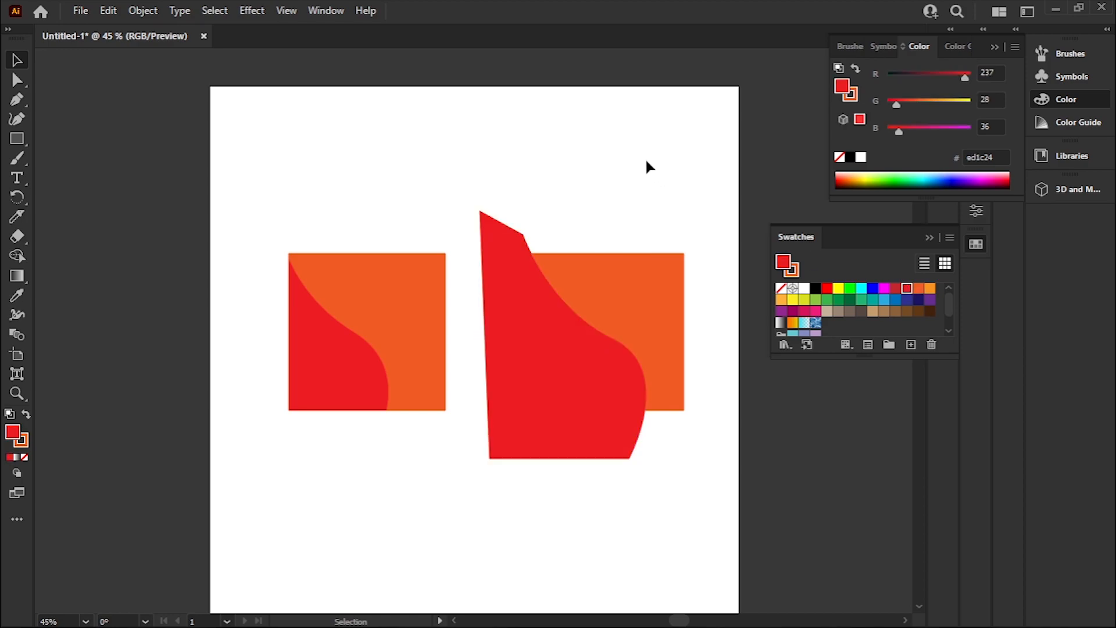
click(580, 335)
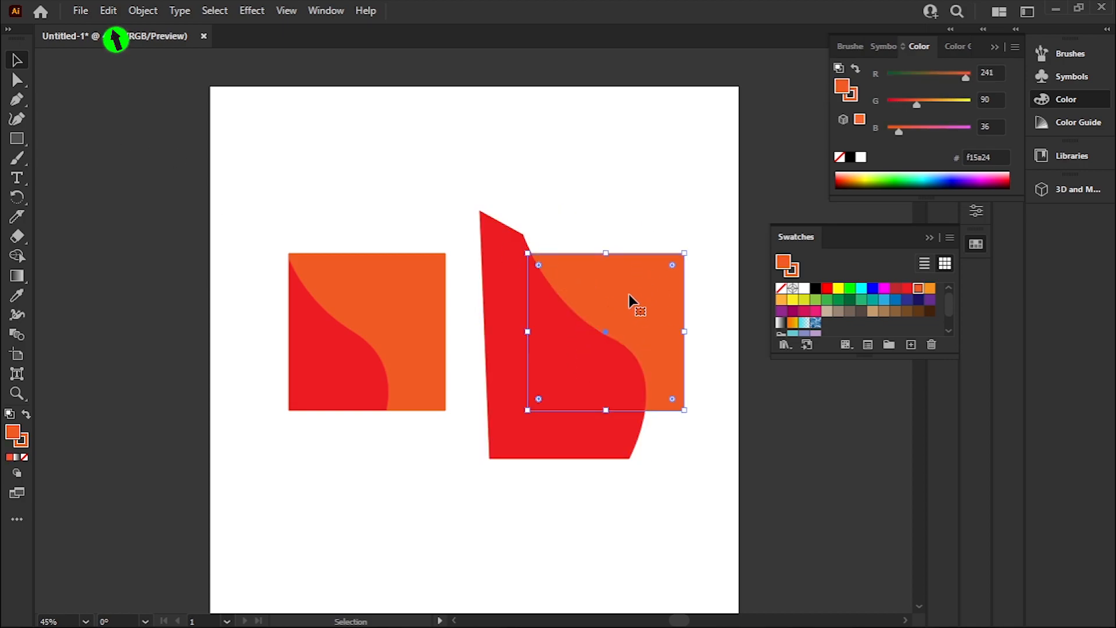
Step: Copy the right orange square and Paste in Front at the same position
click(108, 11)
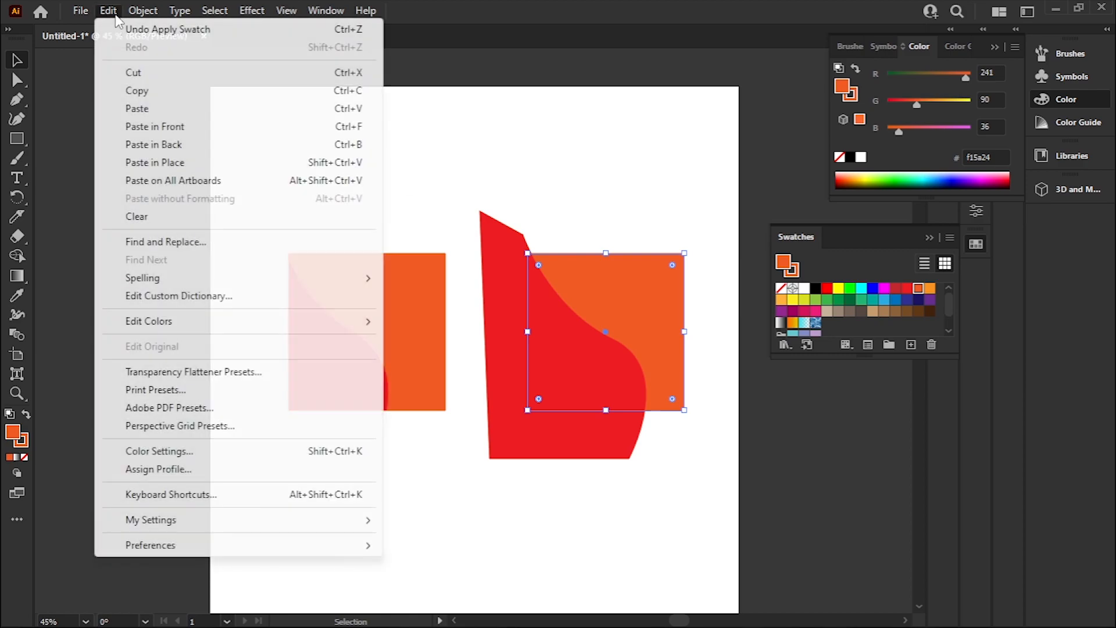
mouse_move(133, 93)
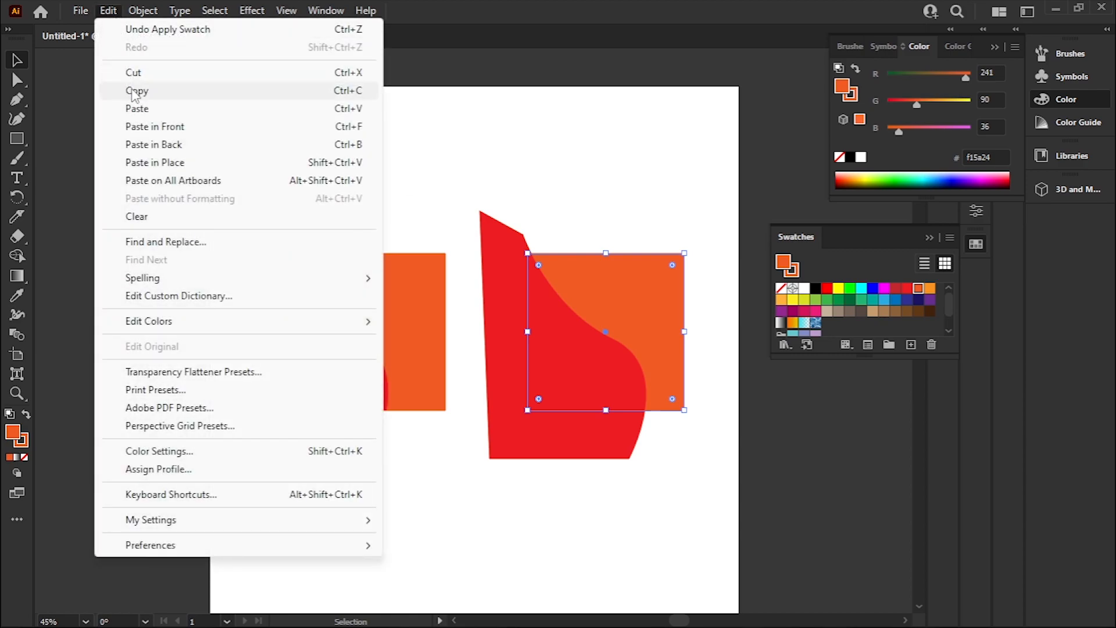
mouse_move(165, 133)
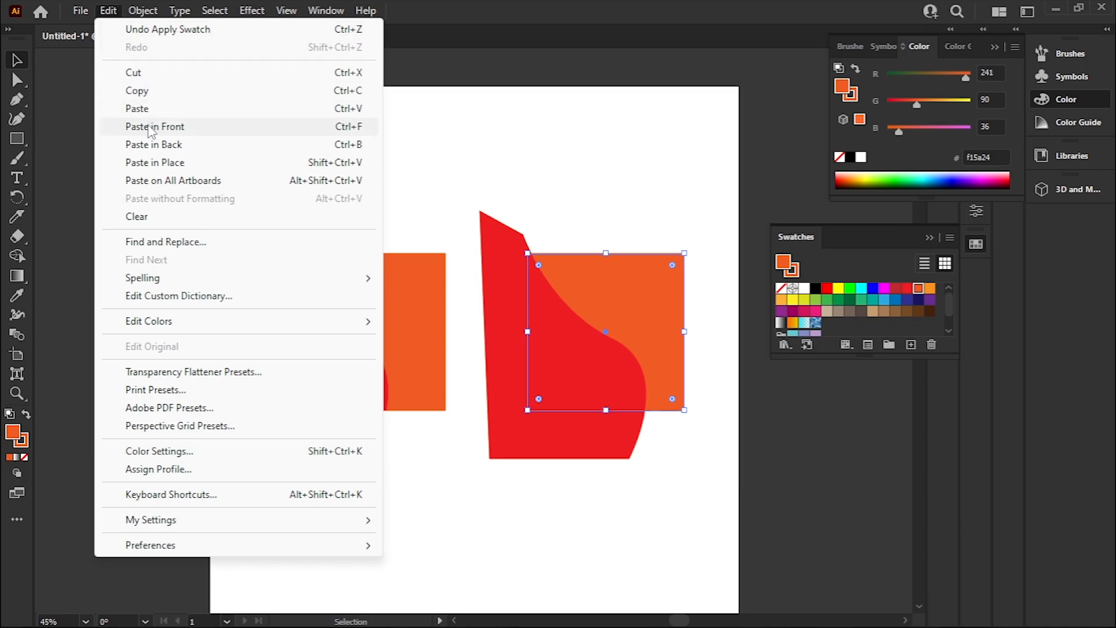
click(155, 127)
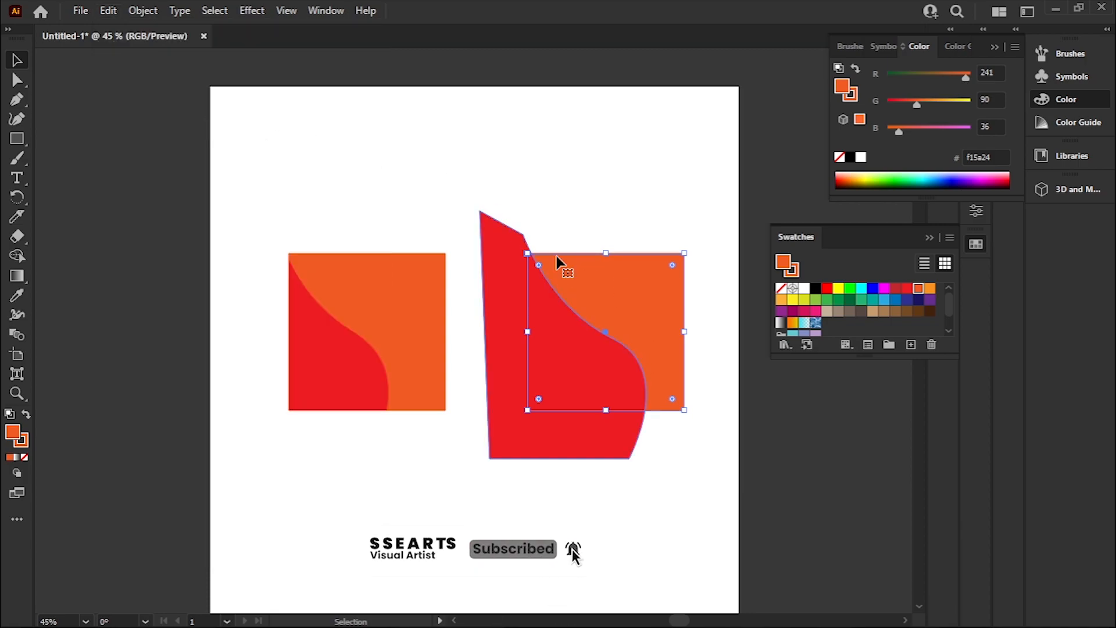
right_click(564, 270)
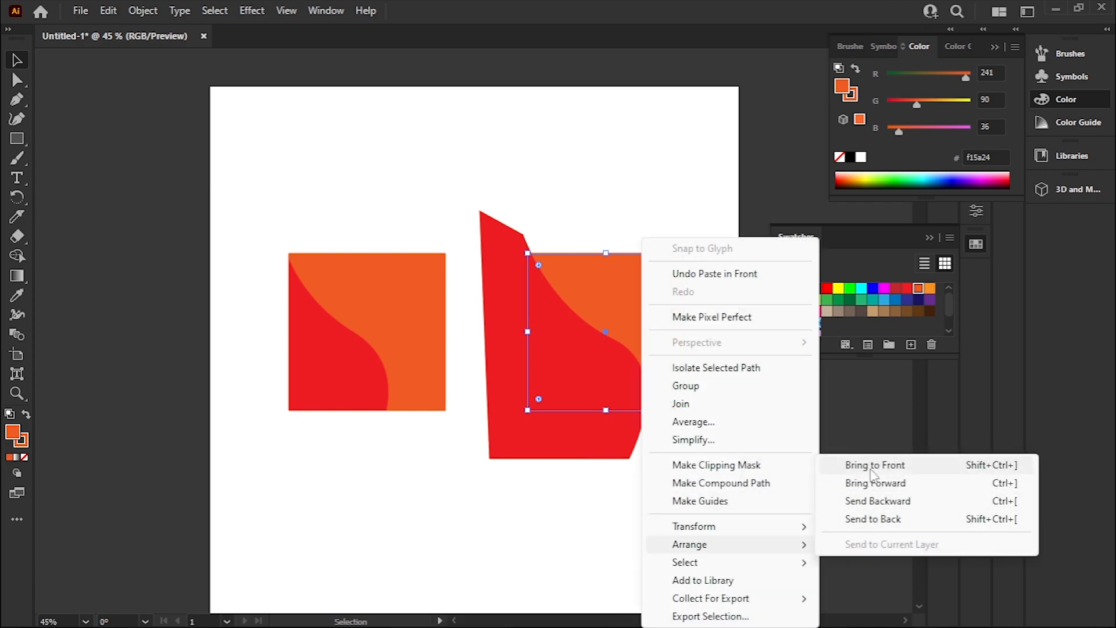
Step: Bring the duplicate square to front and select it together with the red shape
click(875, 465)
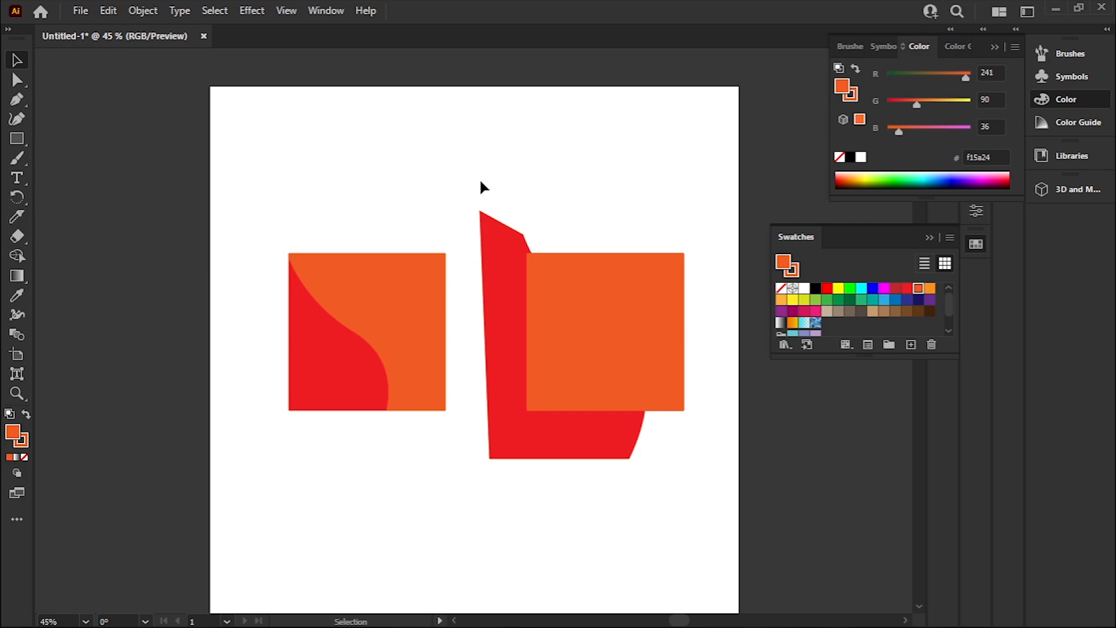
click(609, 334)
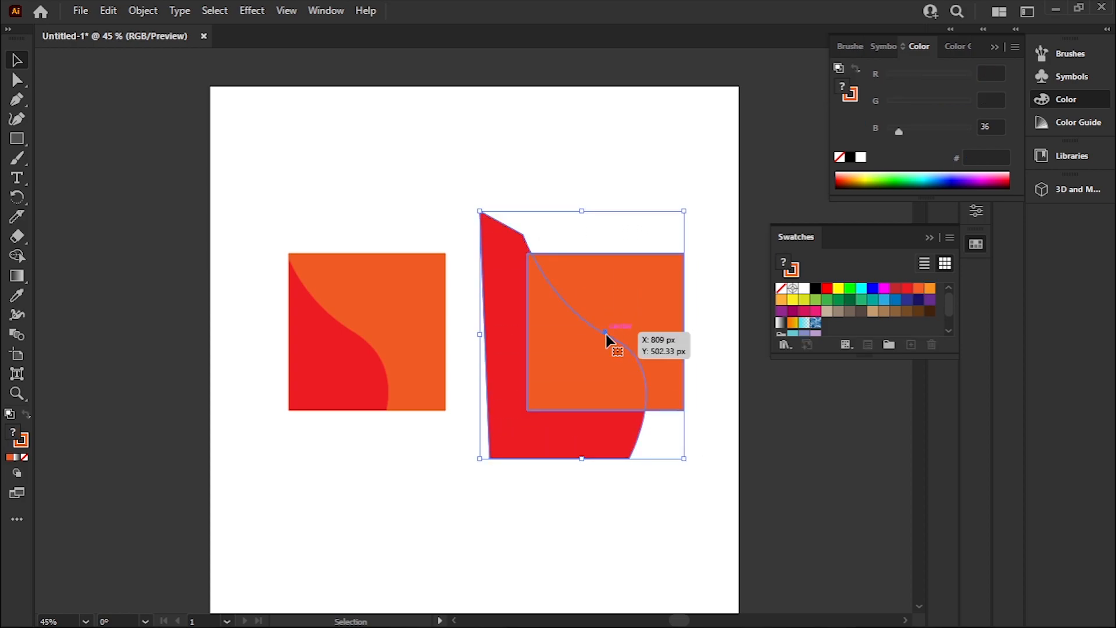
right_click(606, 342)
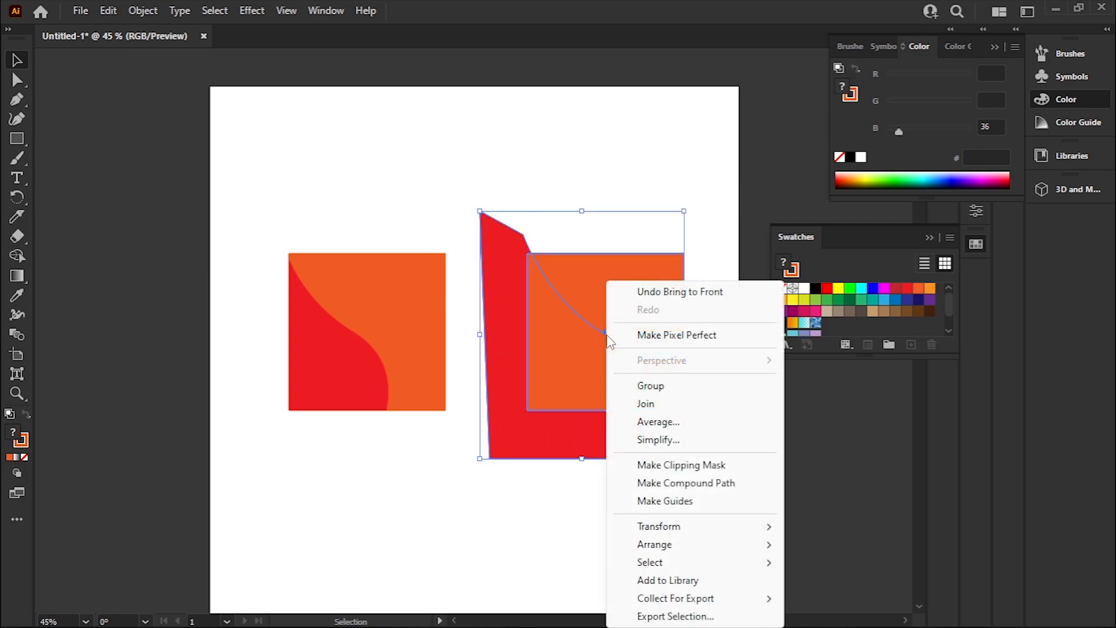